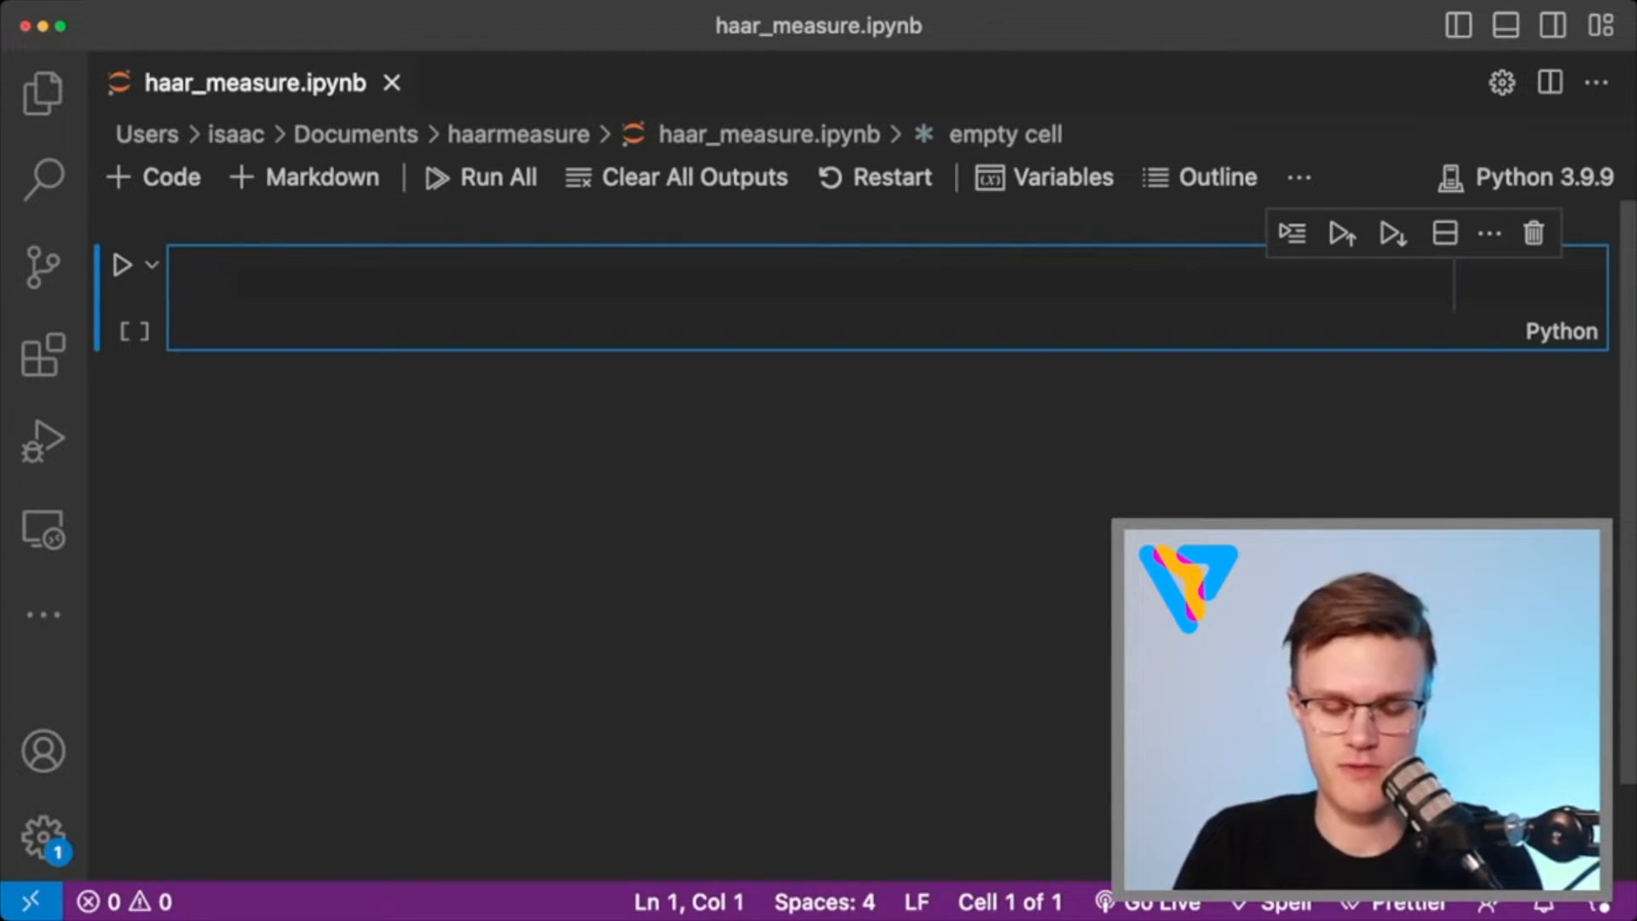
Write imports: pennylane as qml, pennylane numpy as np, and qr from numpy.linalg.
type("import pennylane as q")
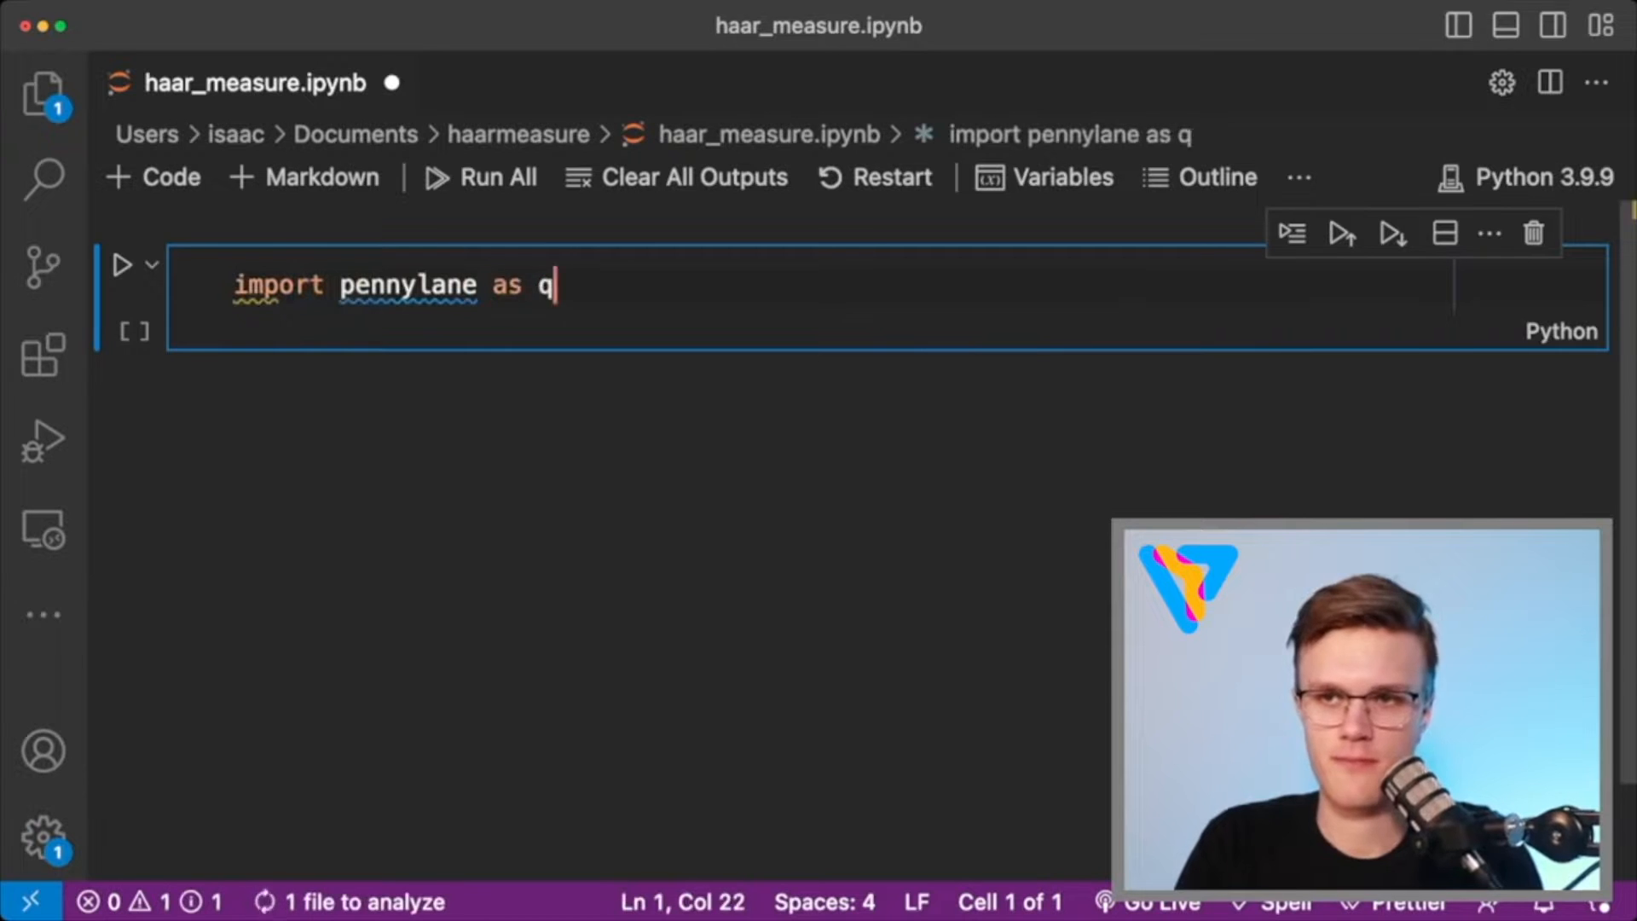
type("ml")
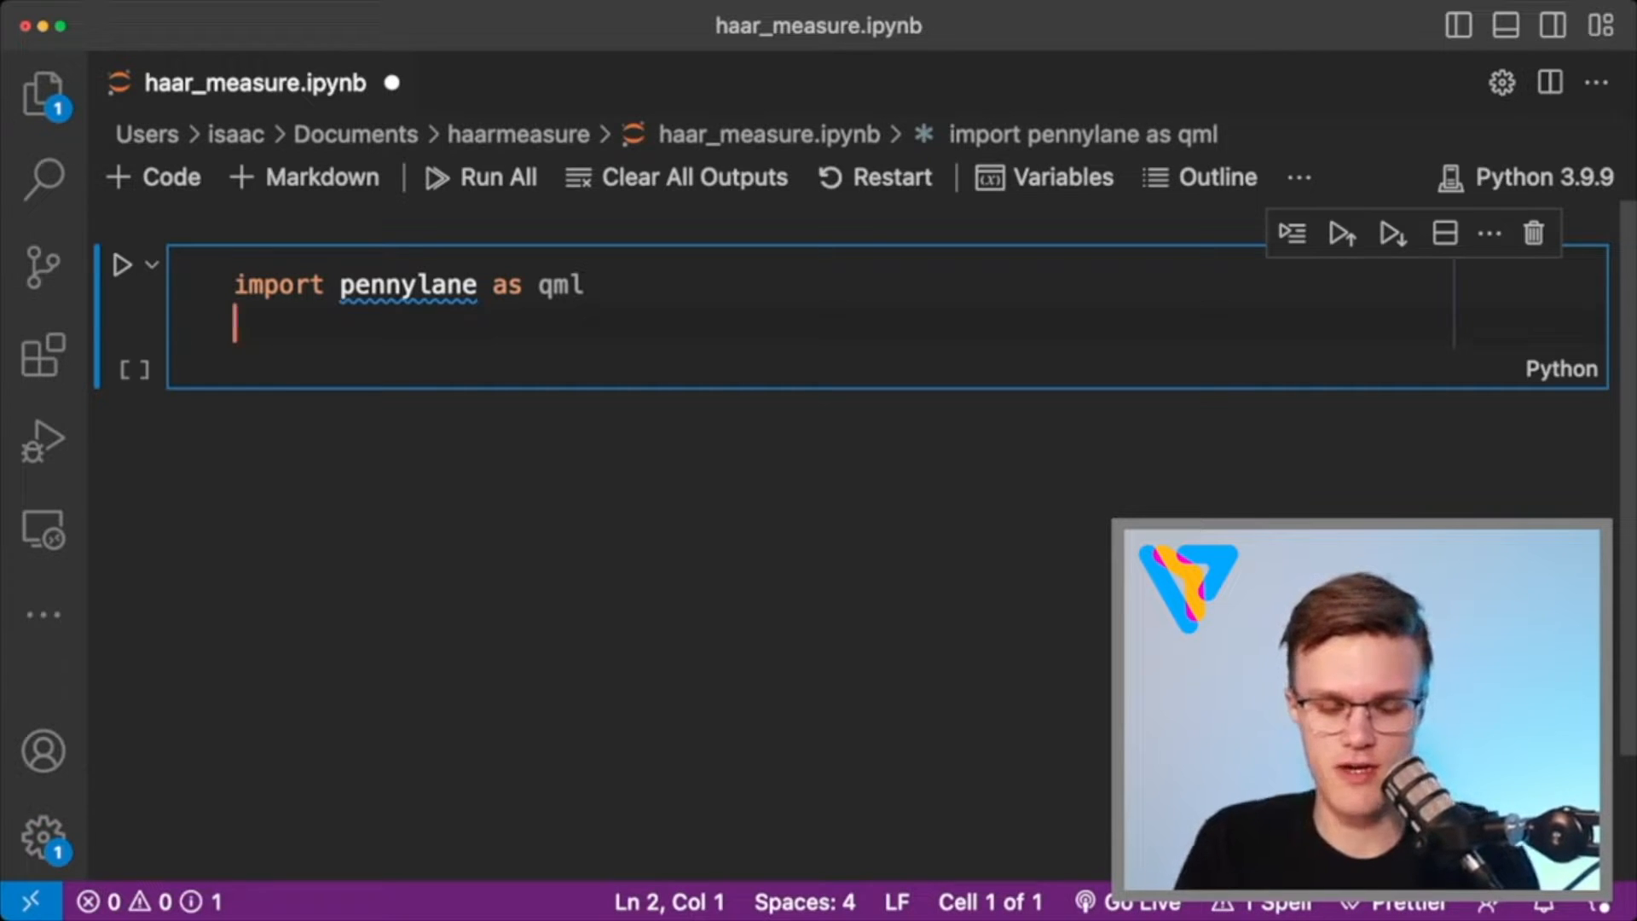
type("from pennylane import numpy as np")
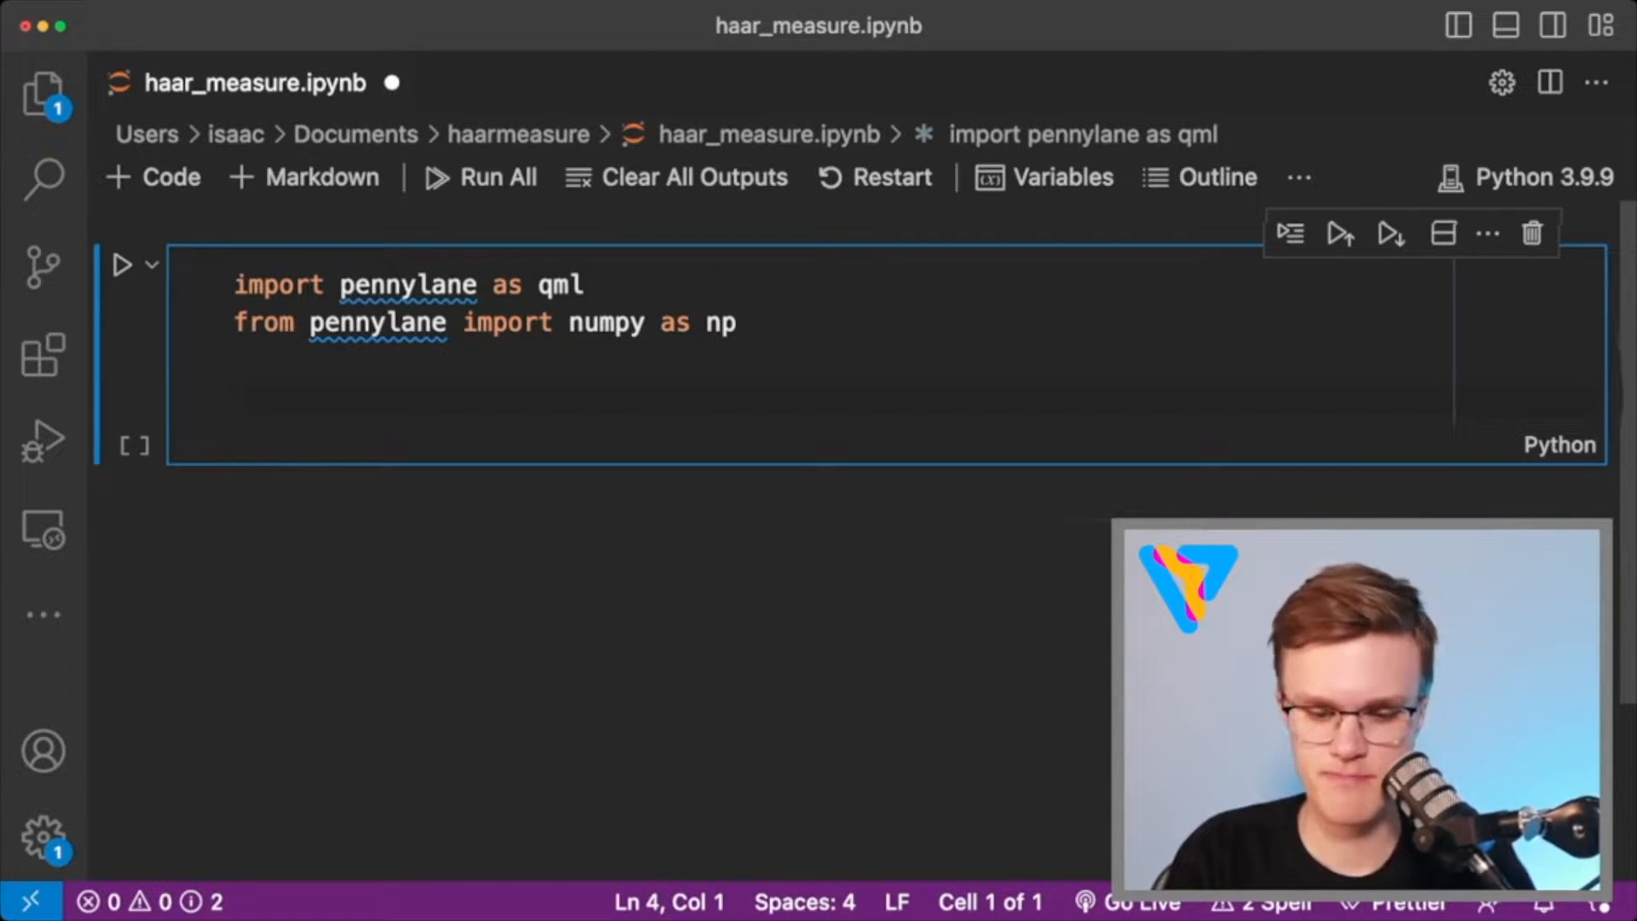
type("from numpy.linalg import qr")
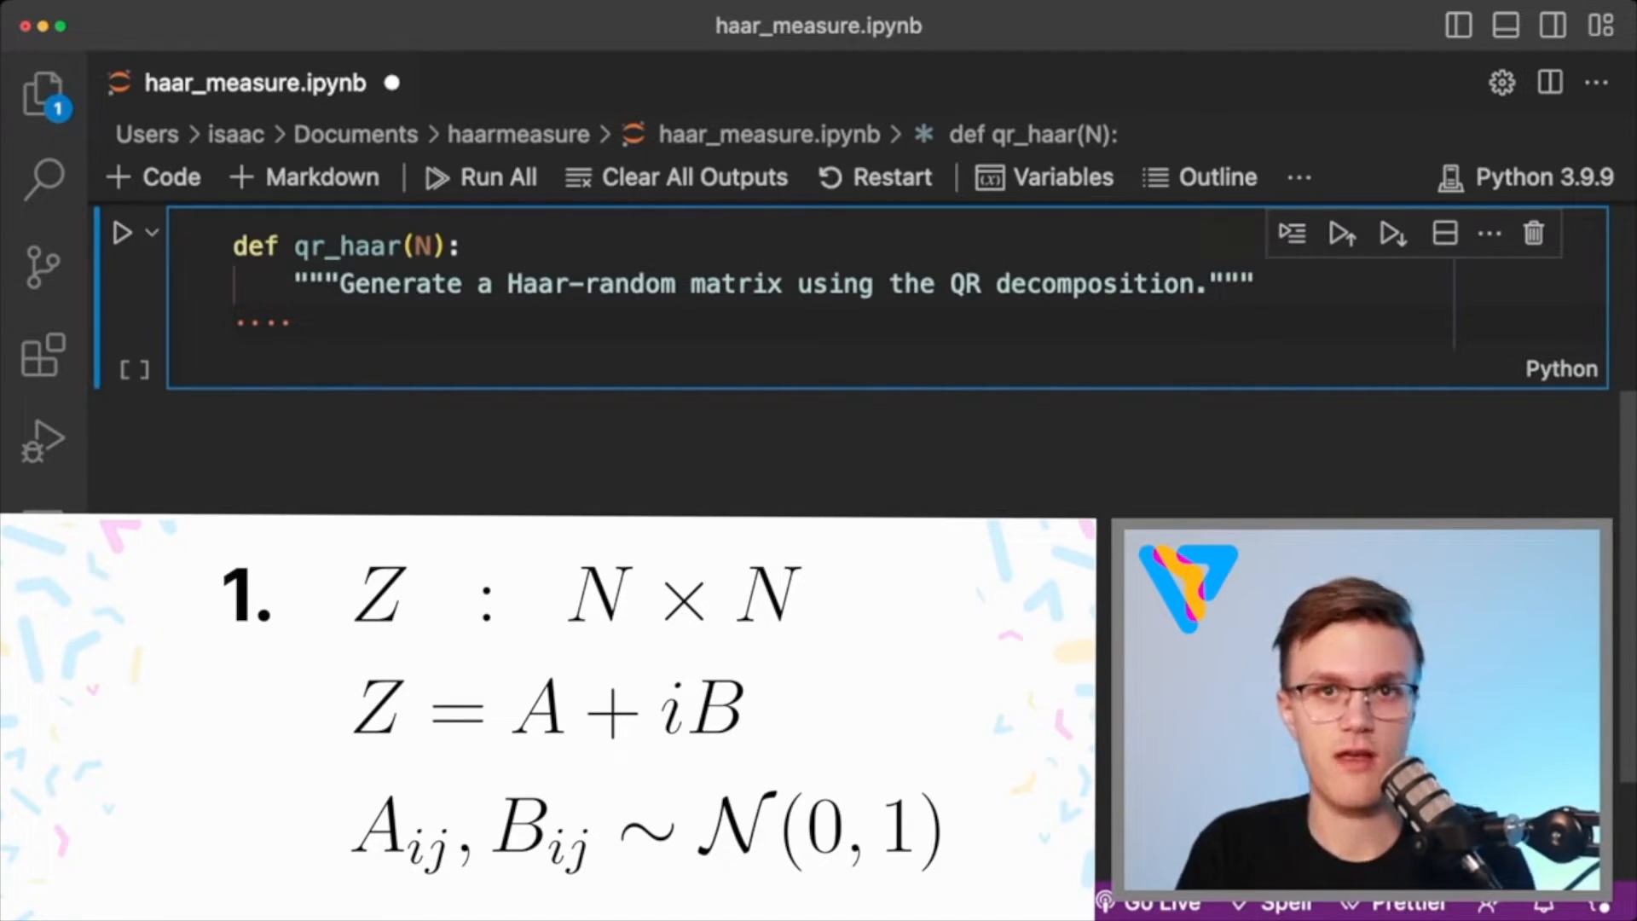
Build Gaussian matrices A, B, form Z = A + 1j*B, and QR-decompose it into Q, R.
type("A, B =")
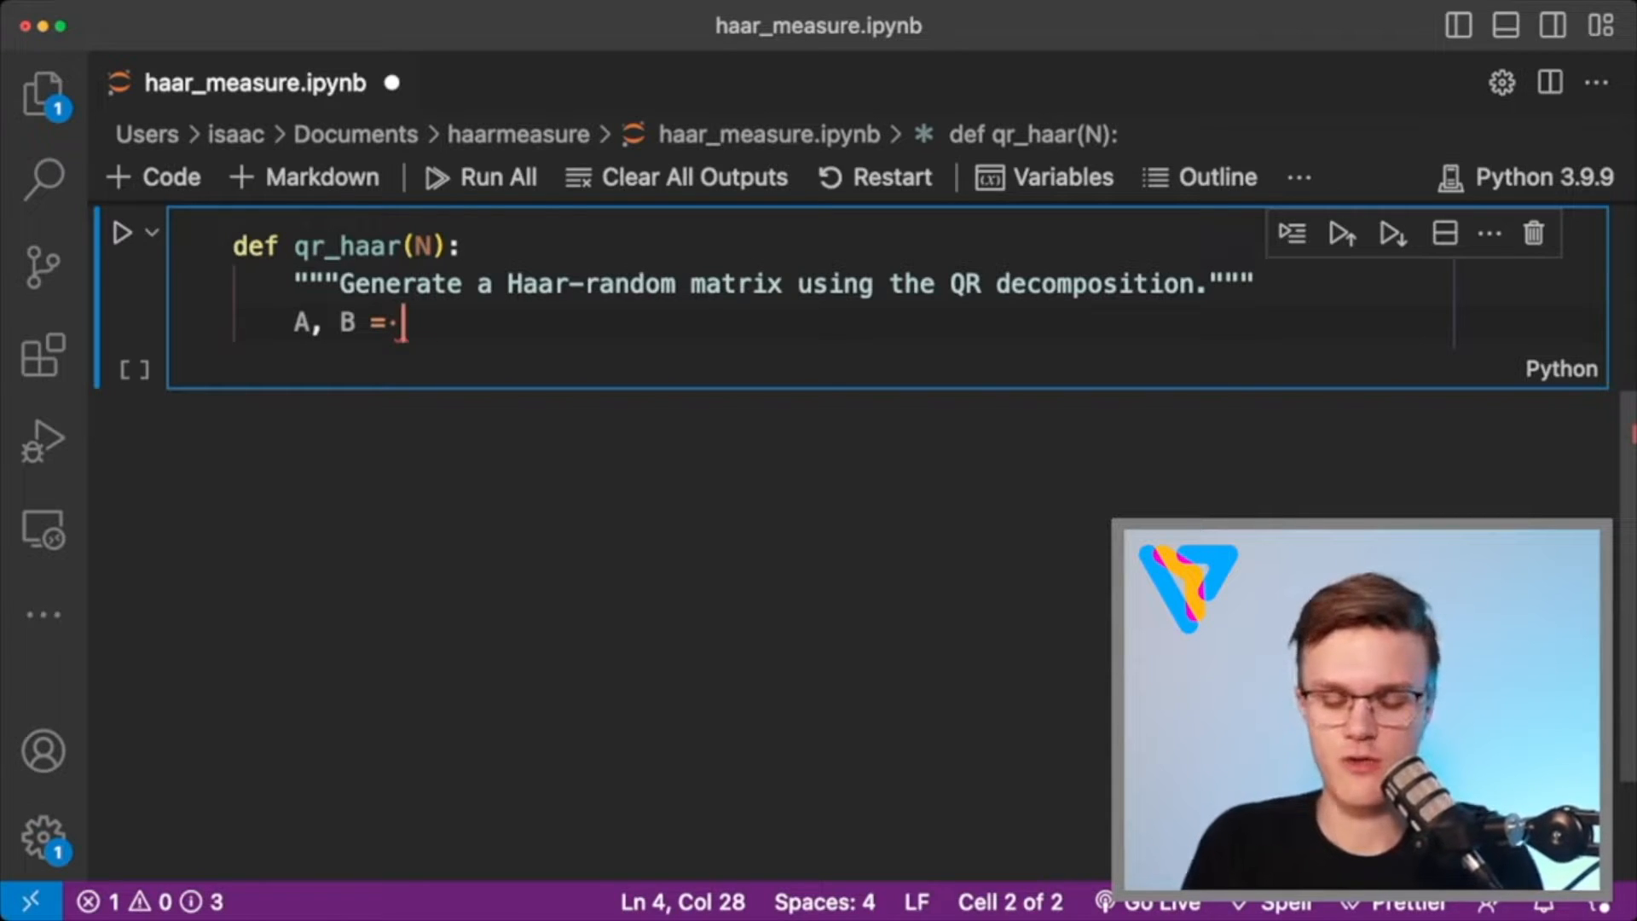
type("np.random.normal(size=(N, N)), np.random.normal(size=(N, N")
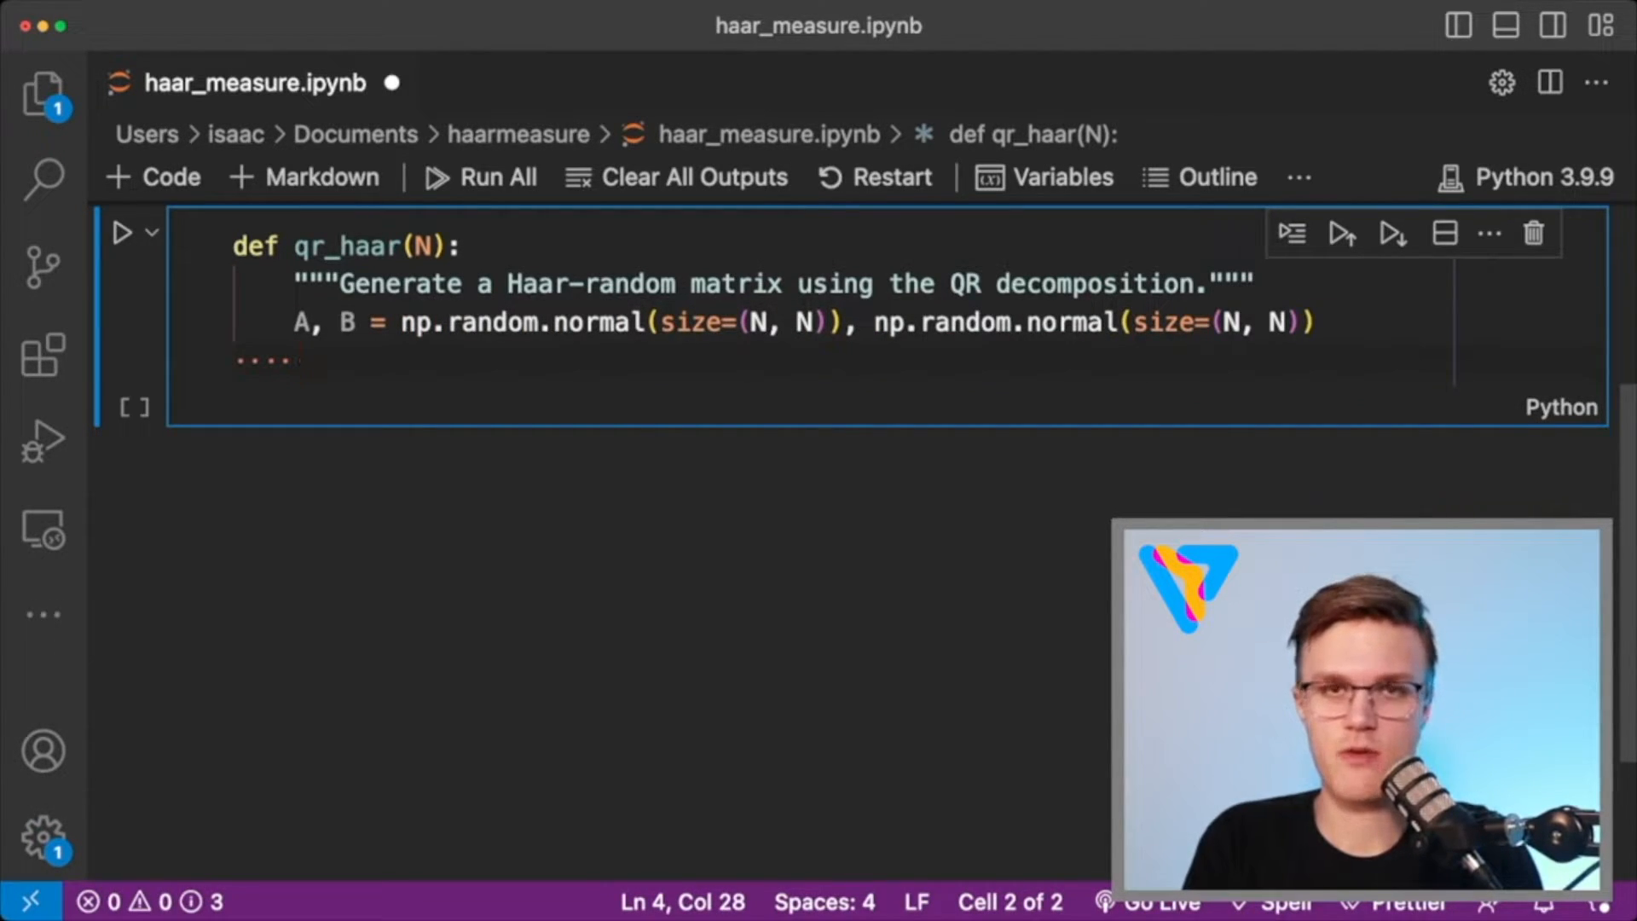
type("Z = A + 1j * B")
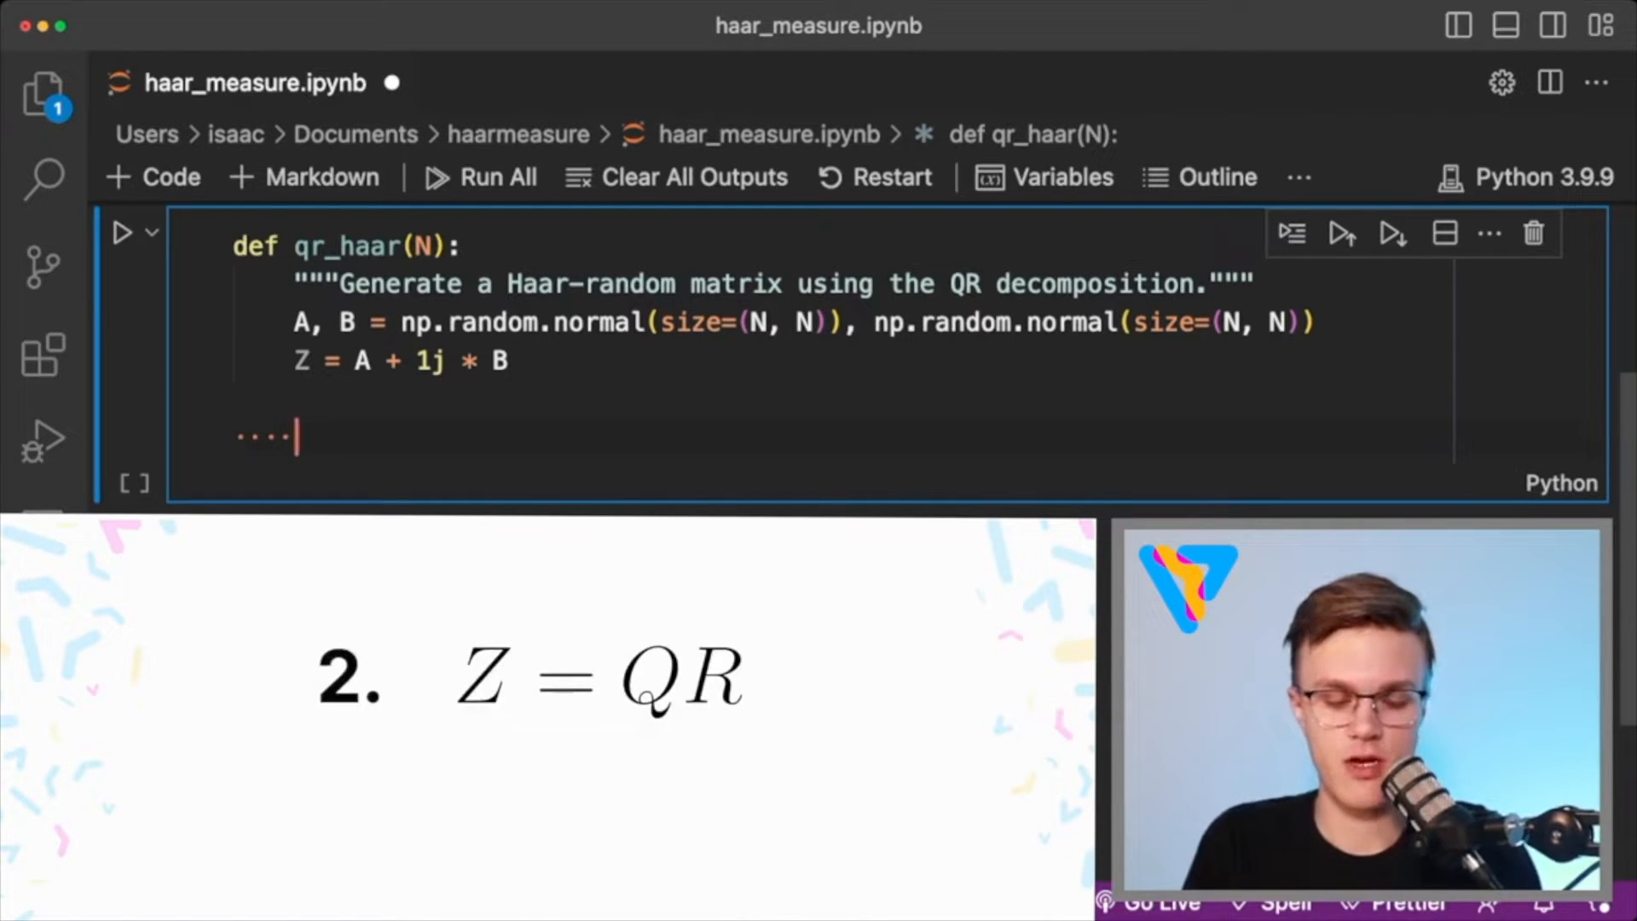
type("Q, R = qr(Z")
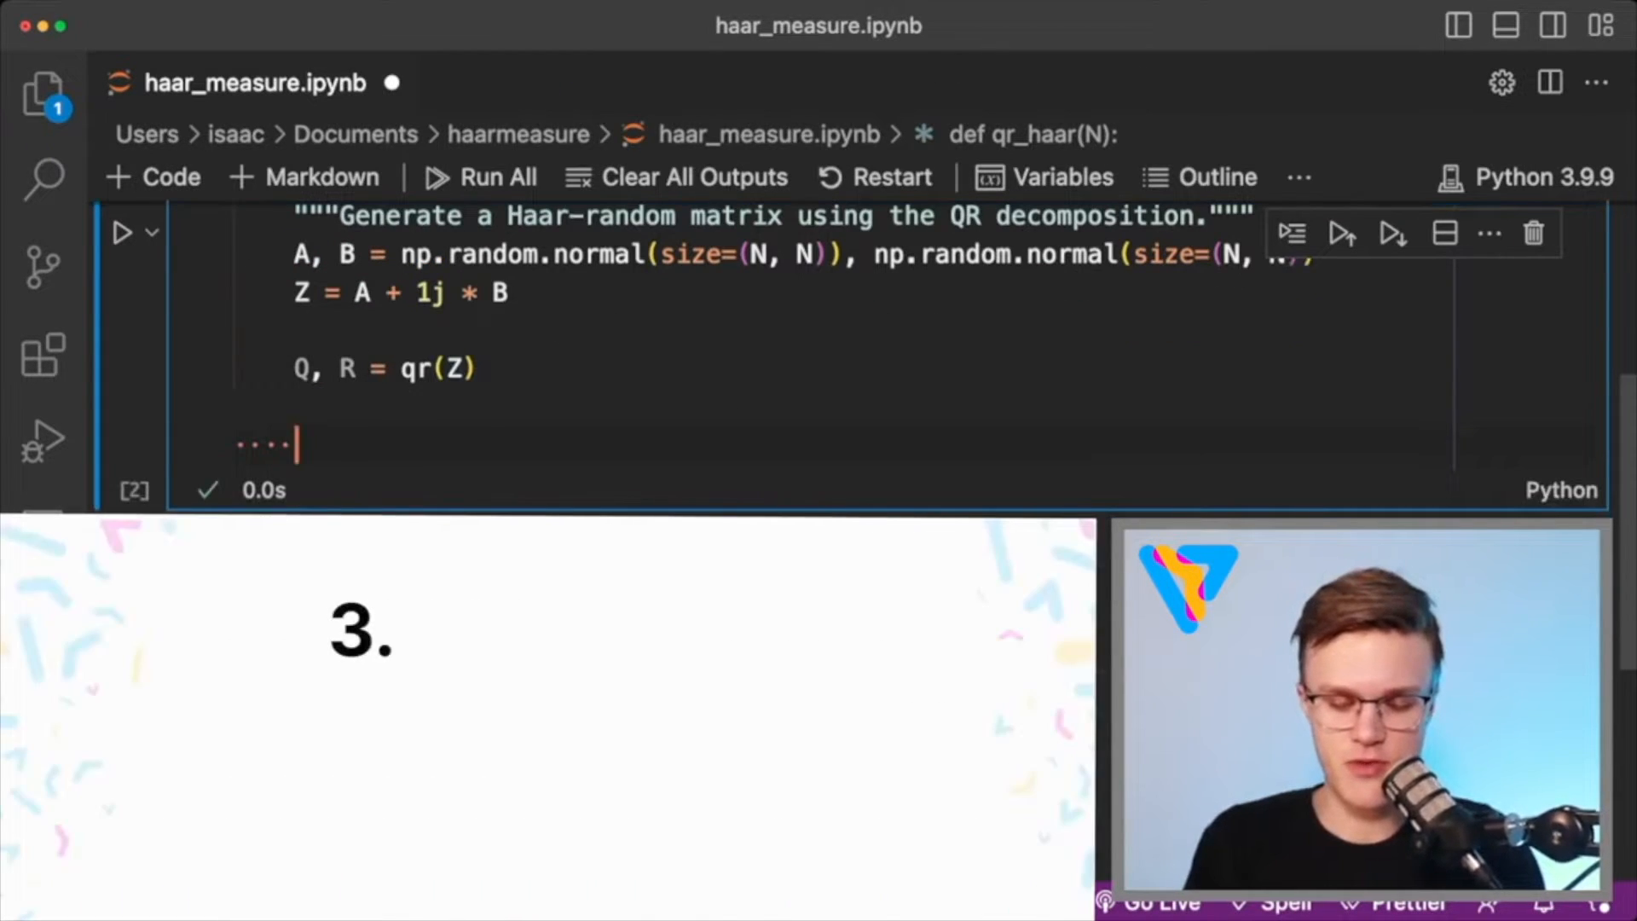
Compute Lambda = np.diag of R[i,i]/abs(R[i,i]) and return np.dot(Q, Lambda).
type("Lambda = n")
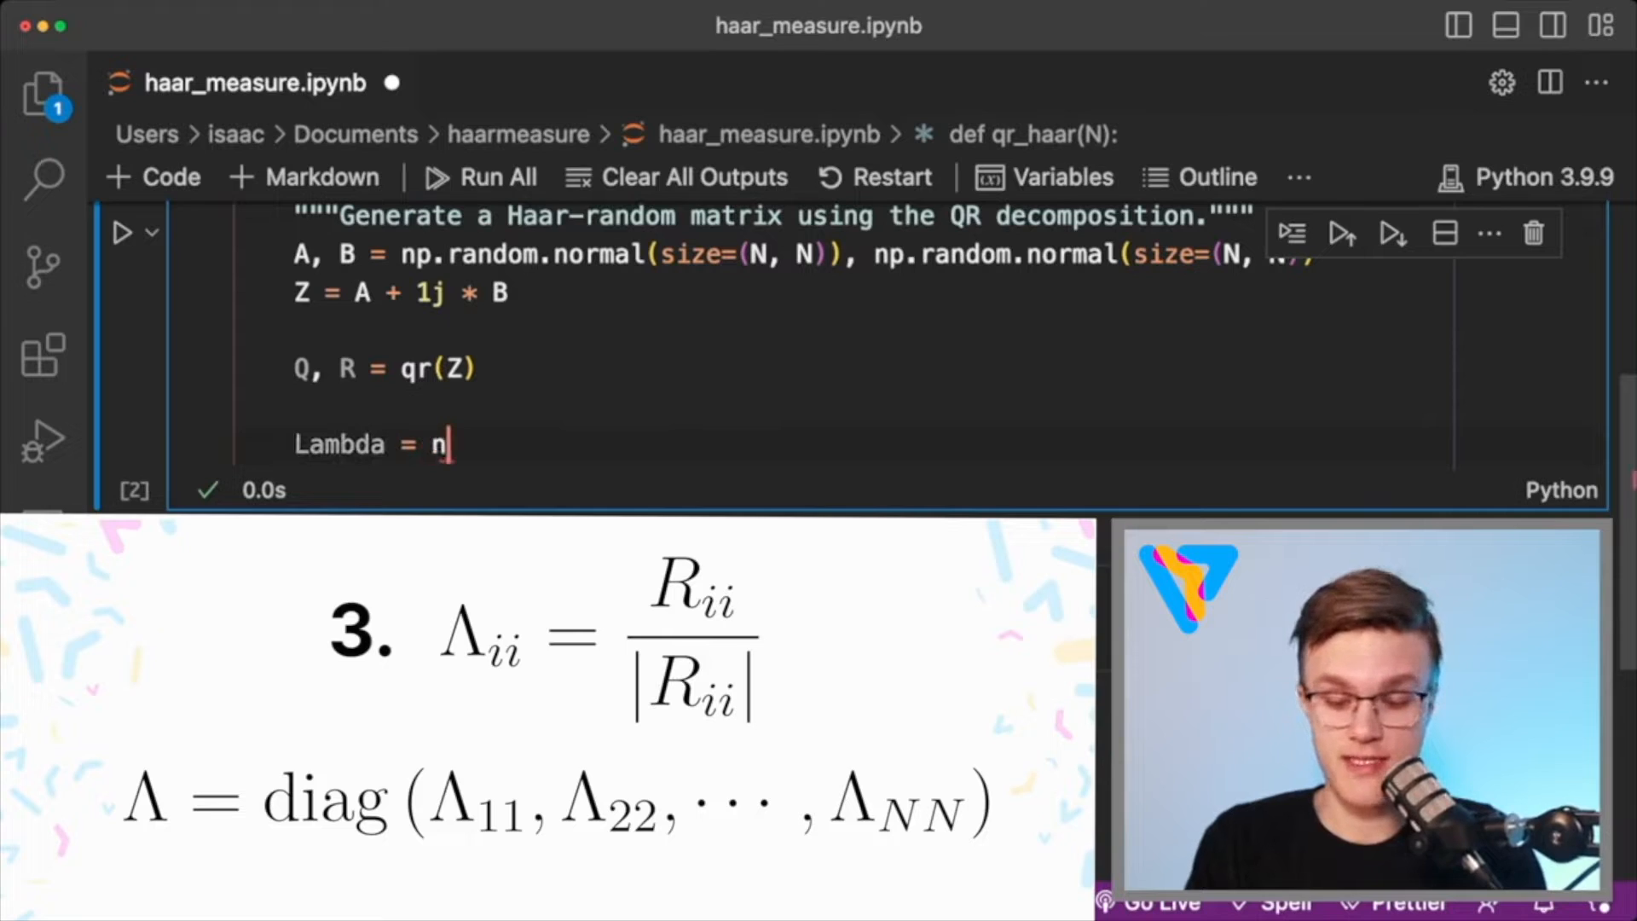
type("p.diag()")
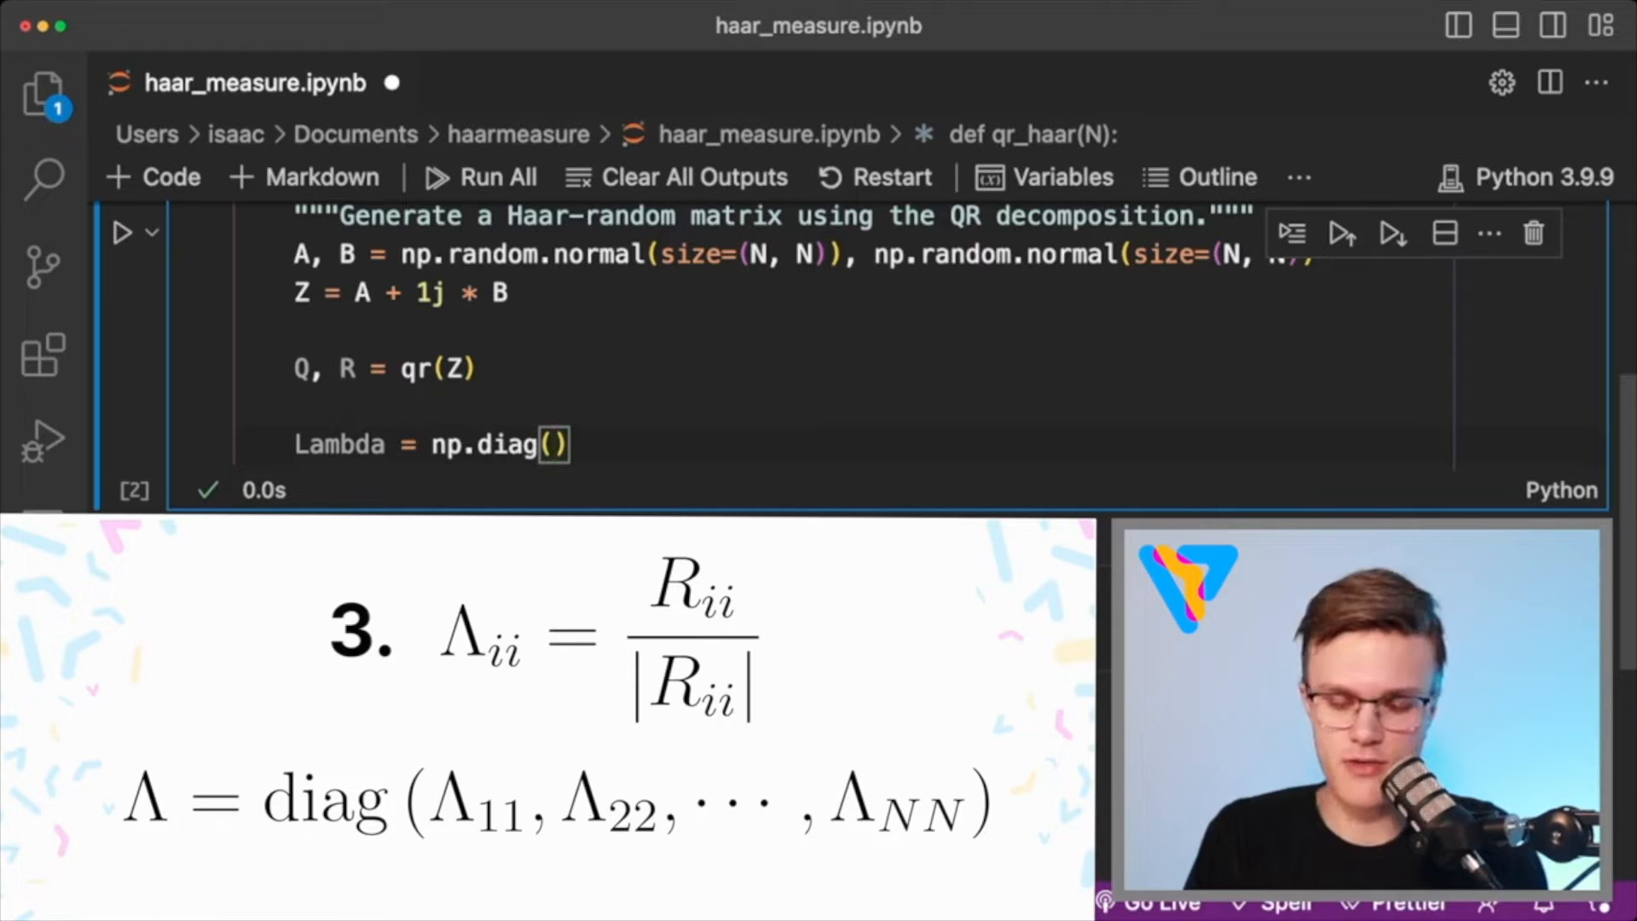
type("[R[i, i] / np.a")
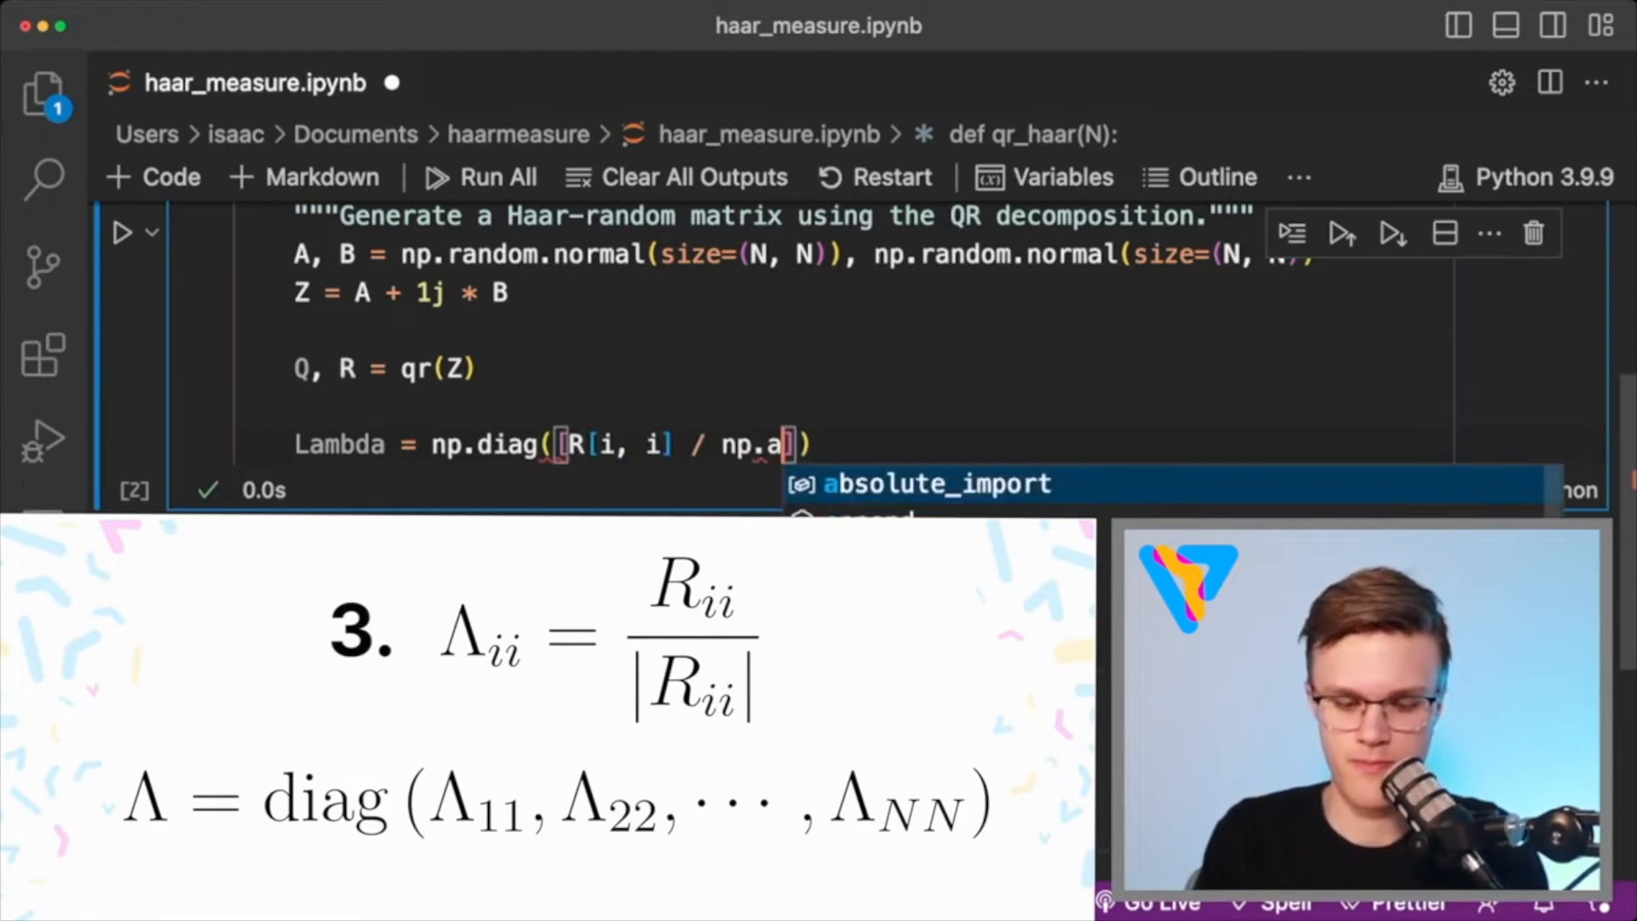
type("bs(R[i, i]) for i in range(N)])")
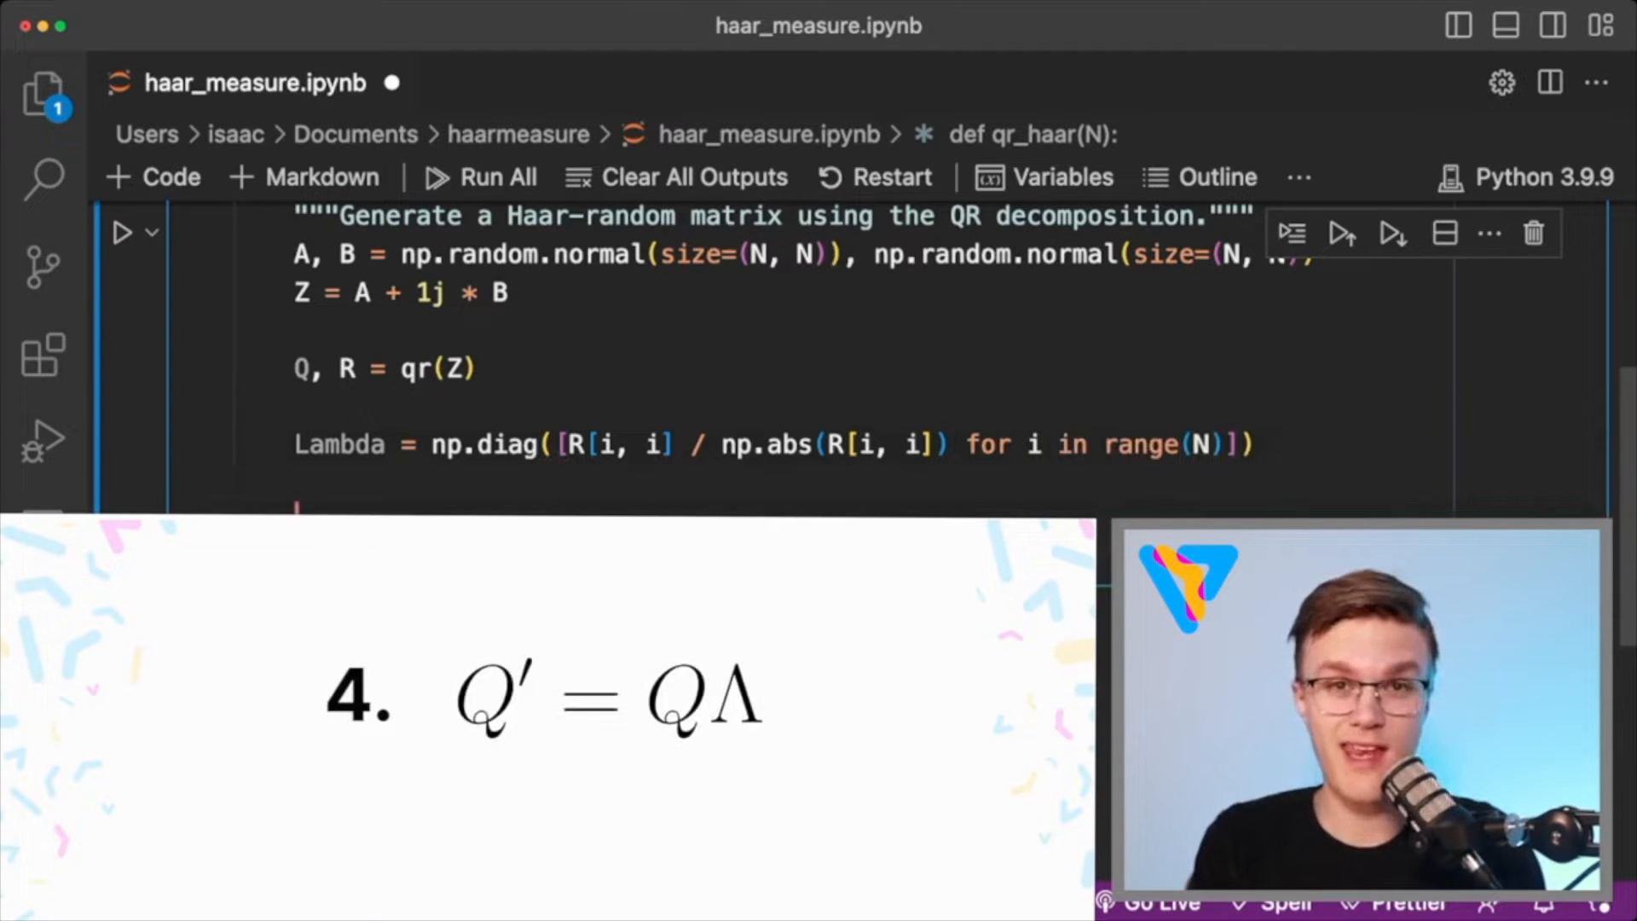
type("retur")
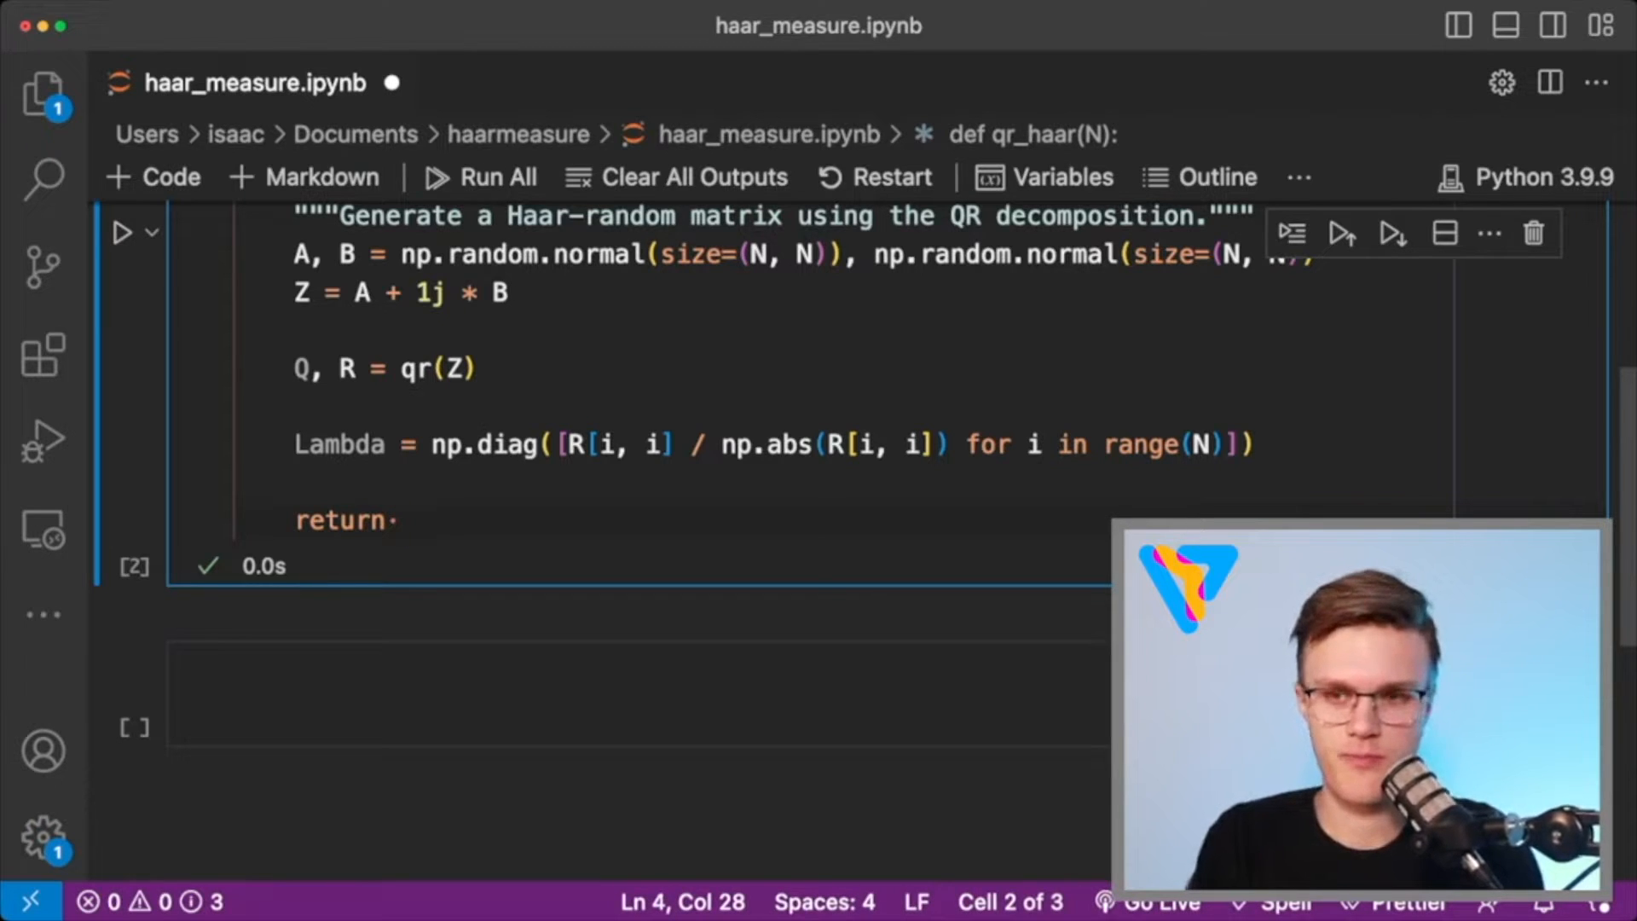
type("np.dot(Q, Lambd")
left_click(640, 694)
type("dev = qml.device(\"default.qubit\", wires=1")
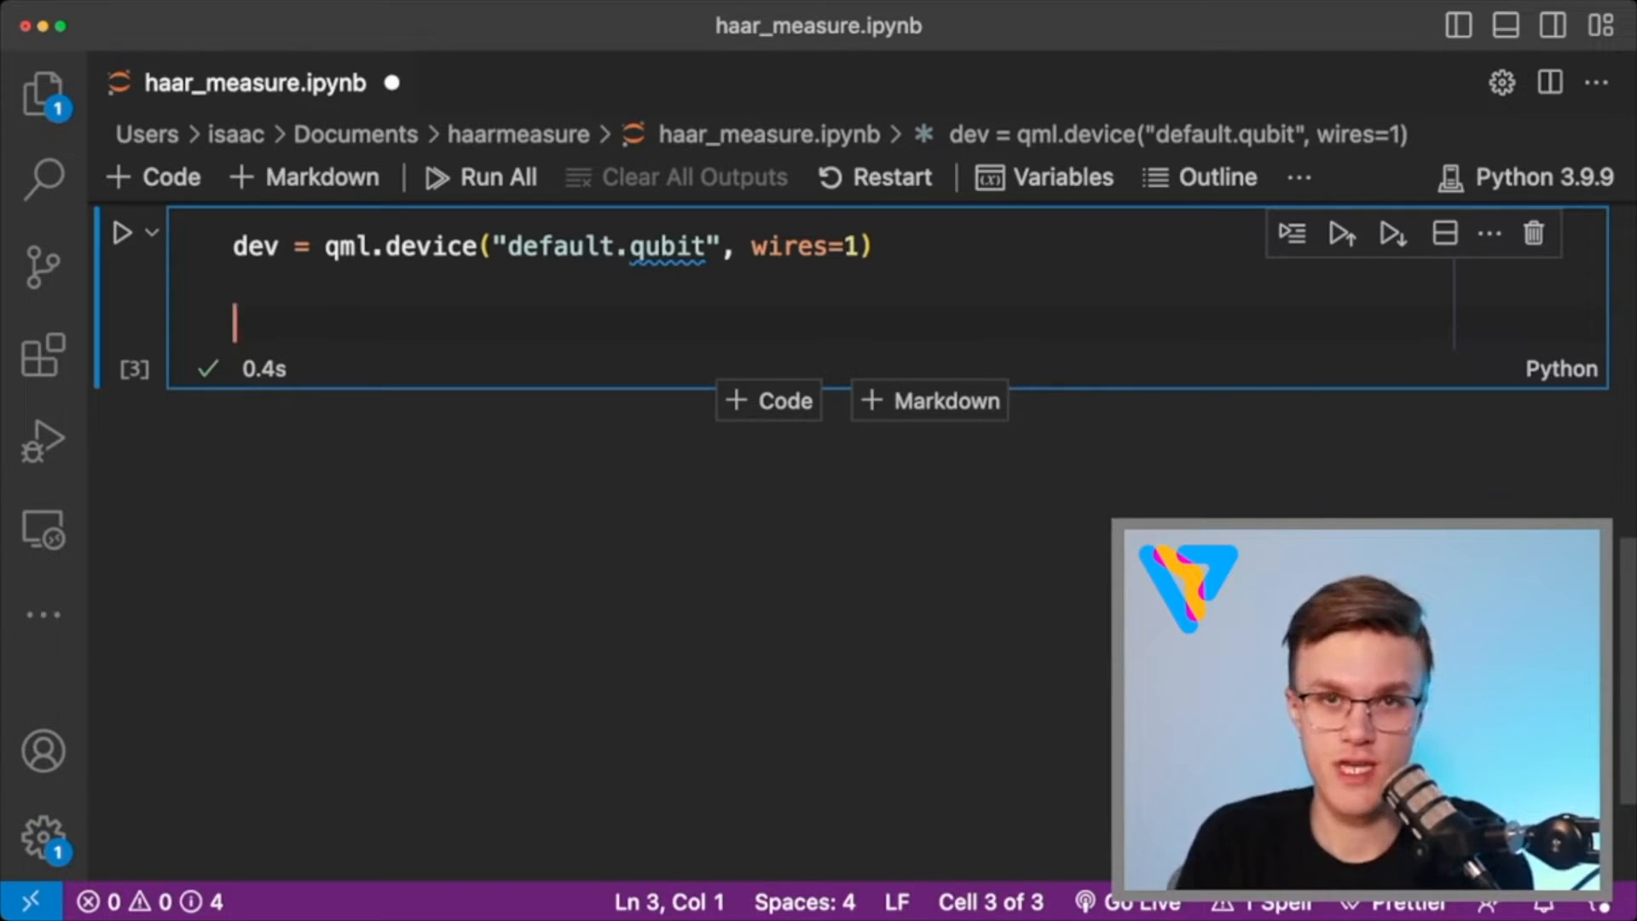
Set mat = qr_haar(2) and op = qml.transforms.zyz_decomposition(mat, 0).
type("mat =")
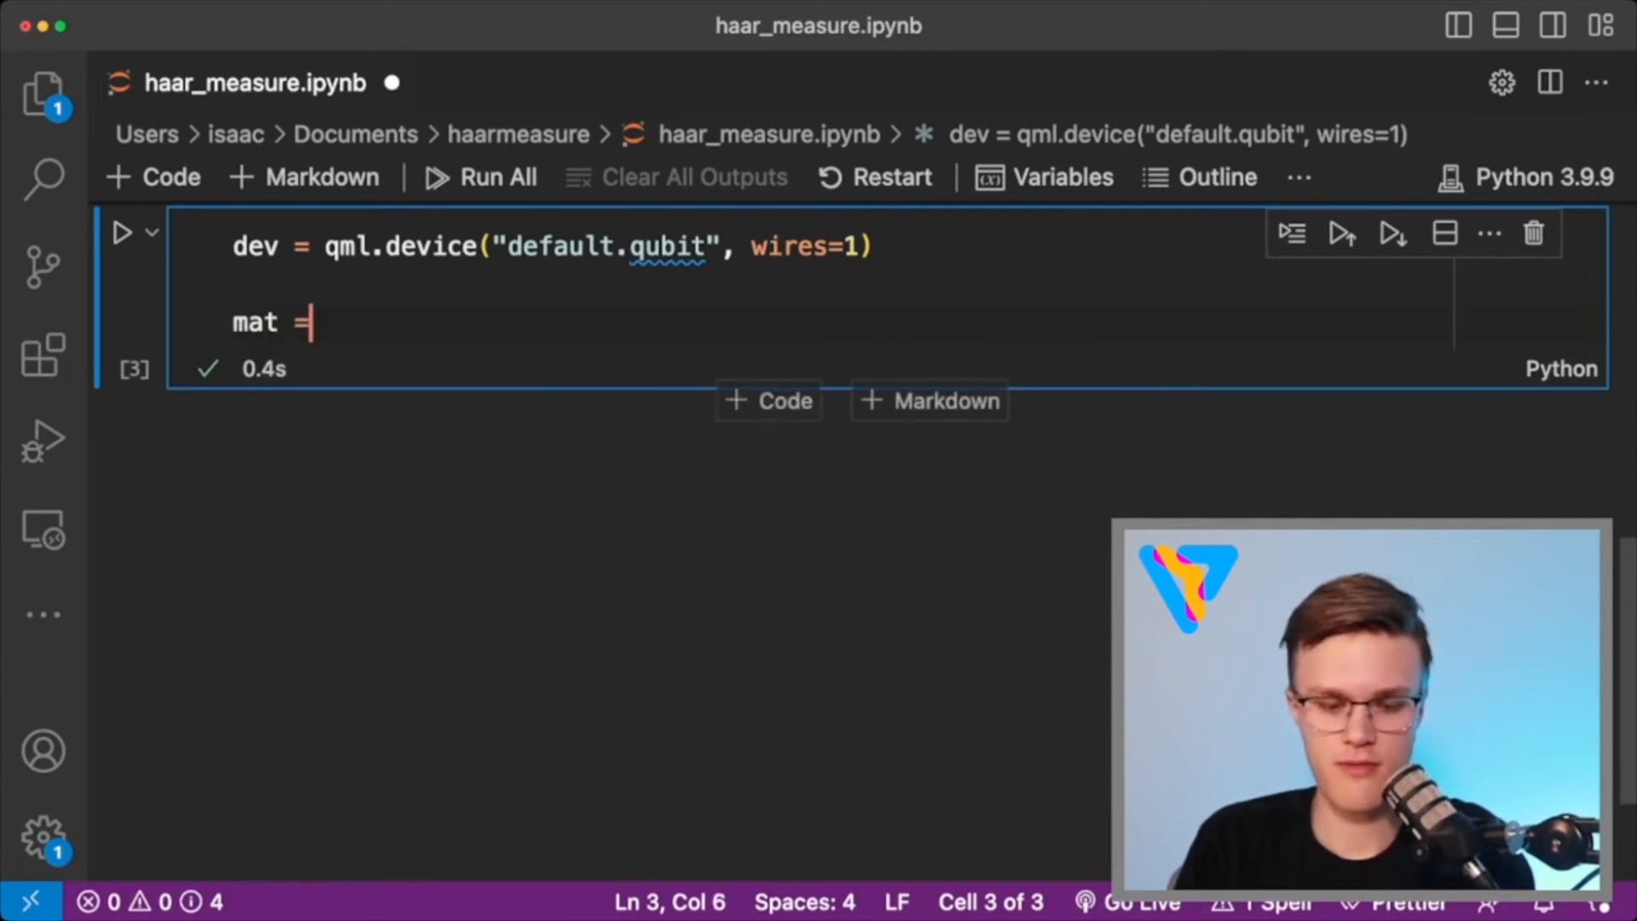
type("qr_haar(2) # N = 2")
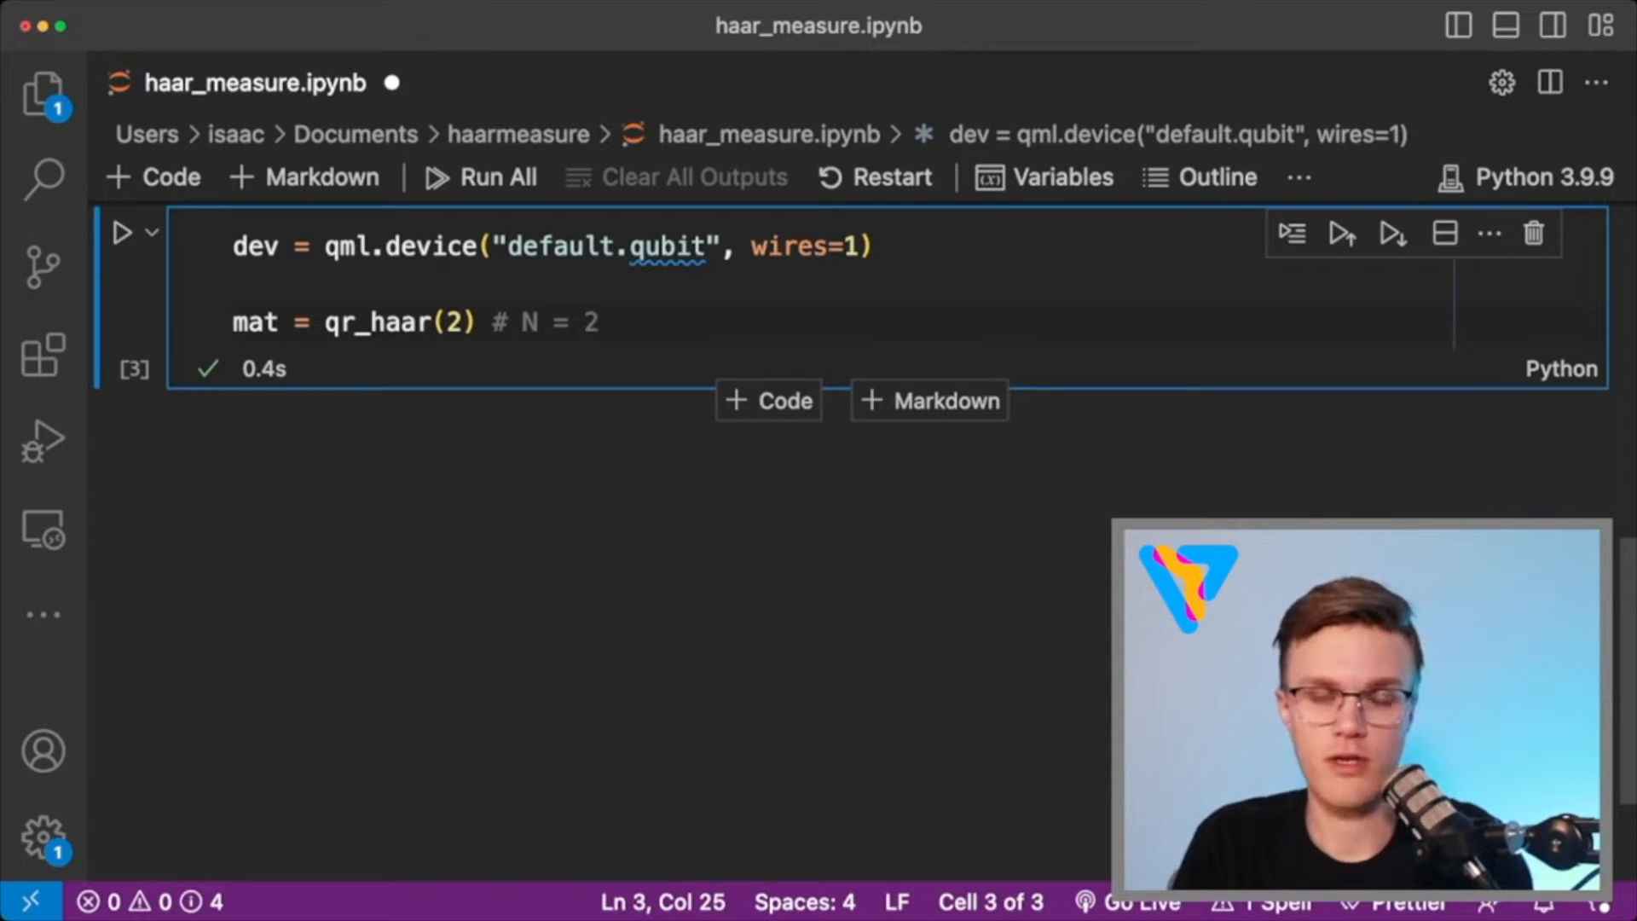
key("Enter")
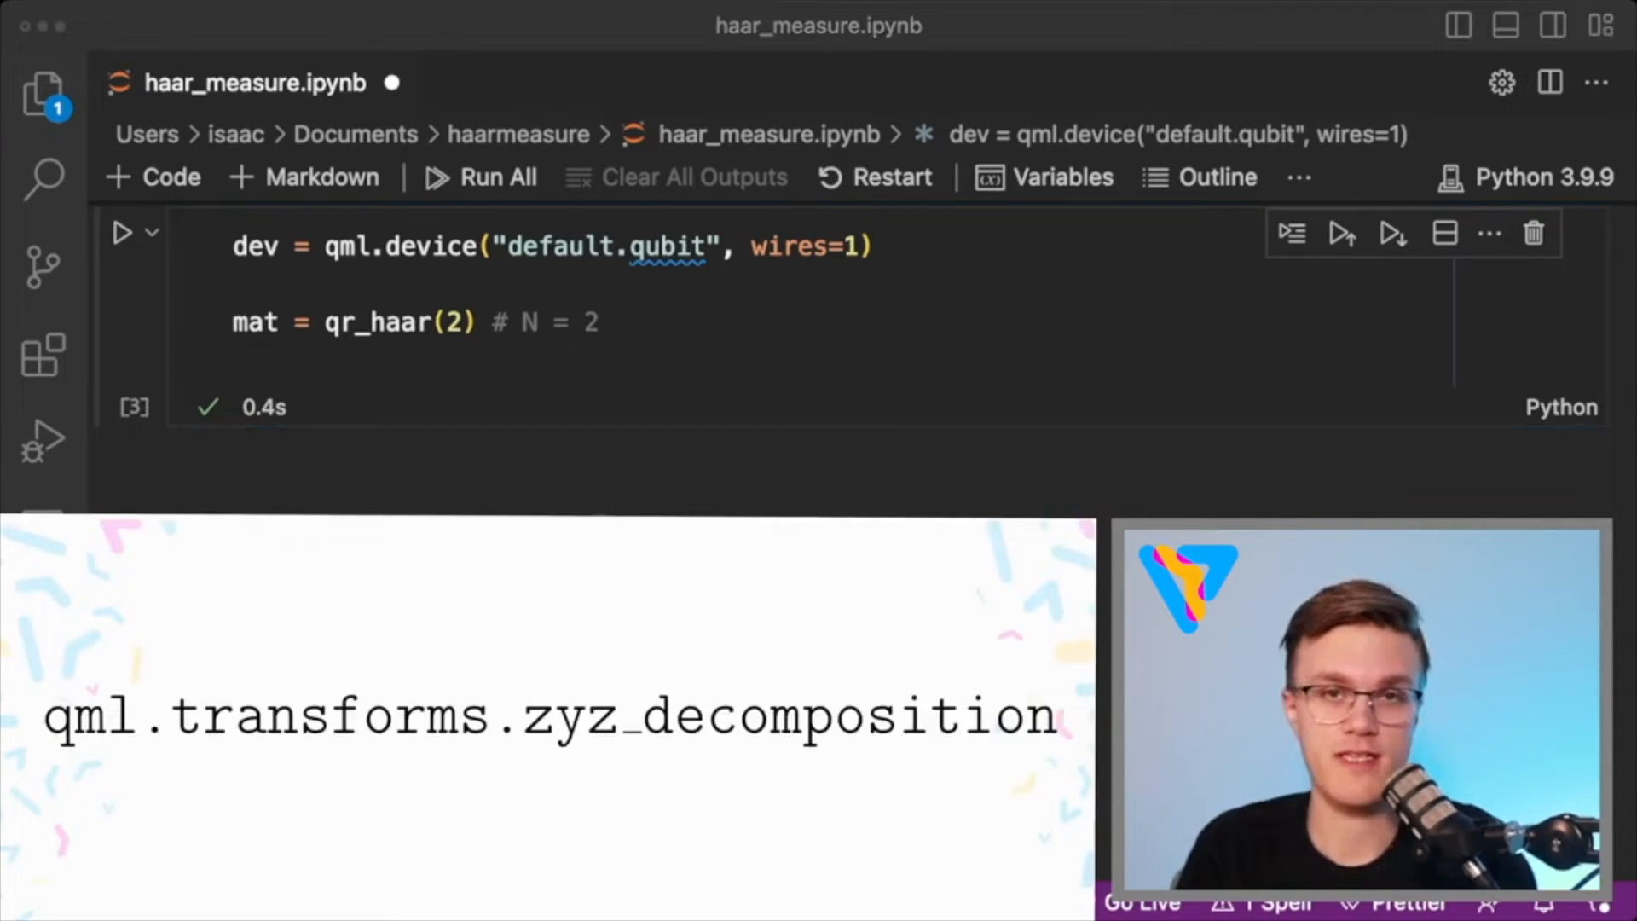
type("op = qml.tra")
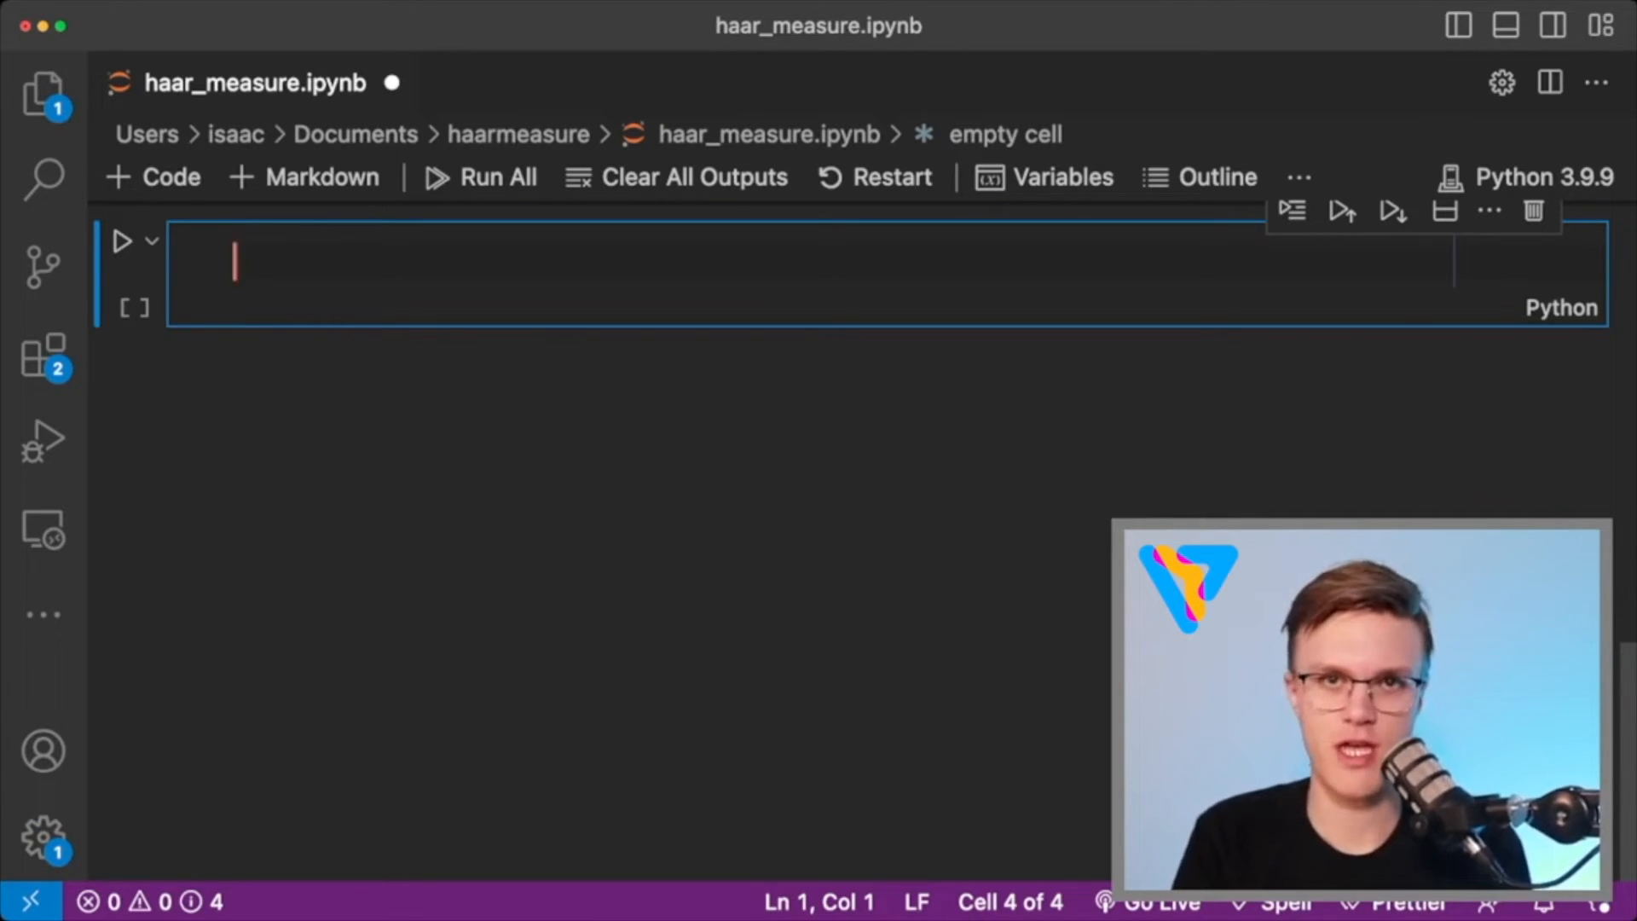
Set params = op[0].parameters and rebuild as np.array of the three angles with requires_grad=True.
type("params =")
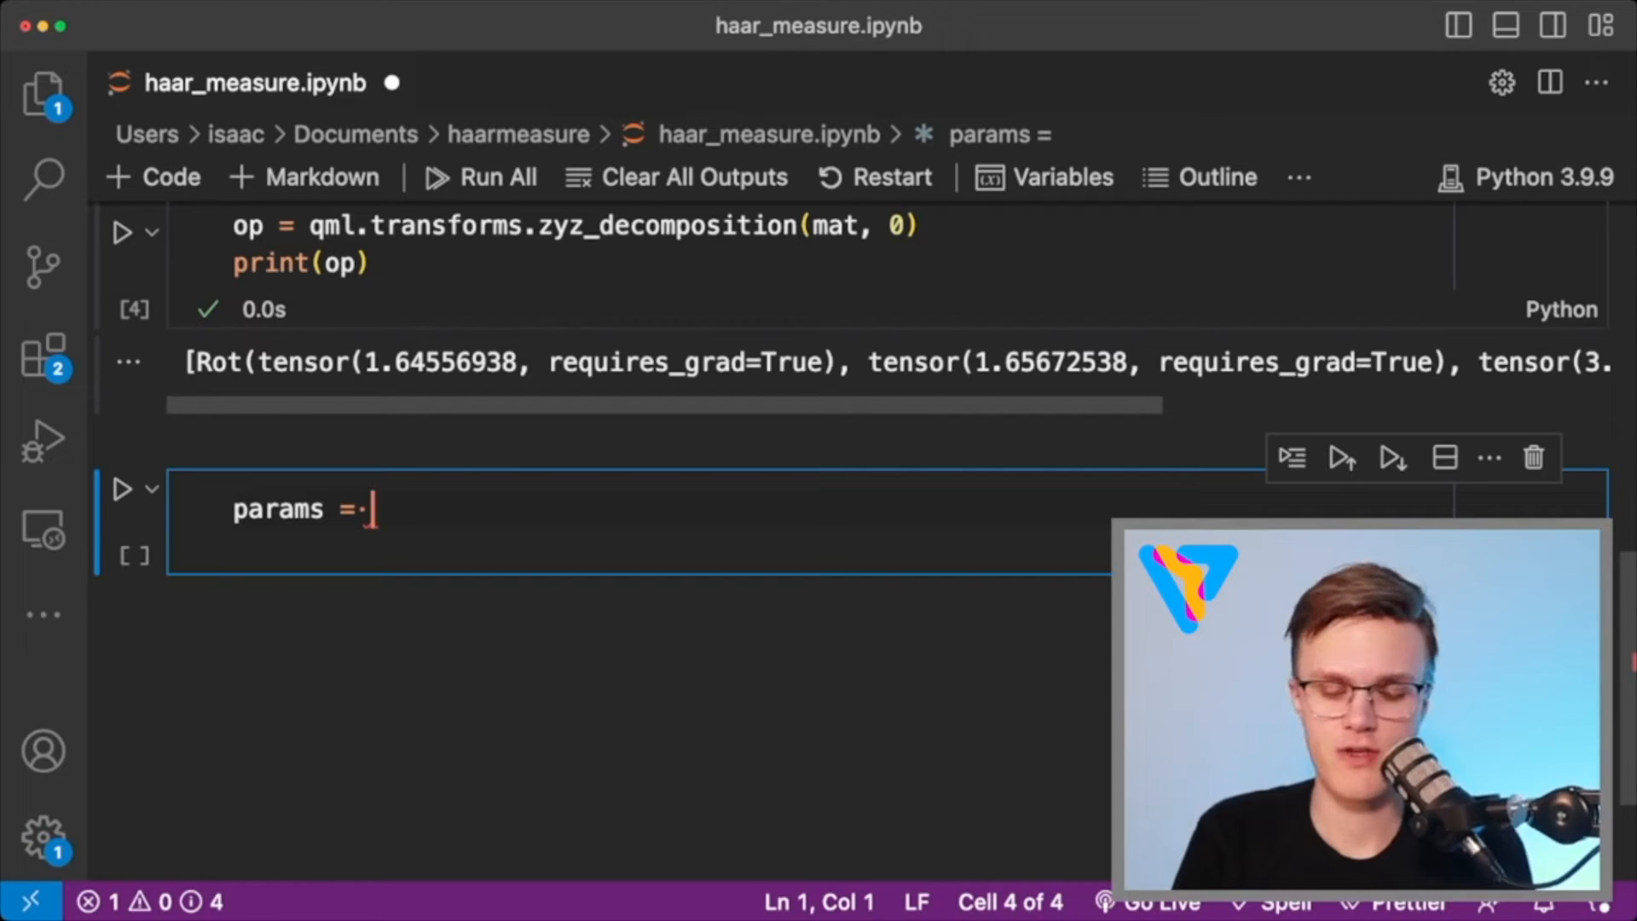
type("op[0]")
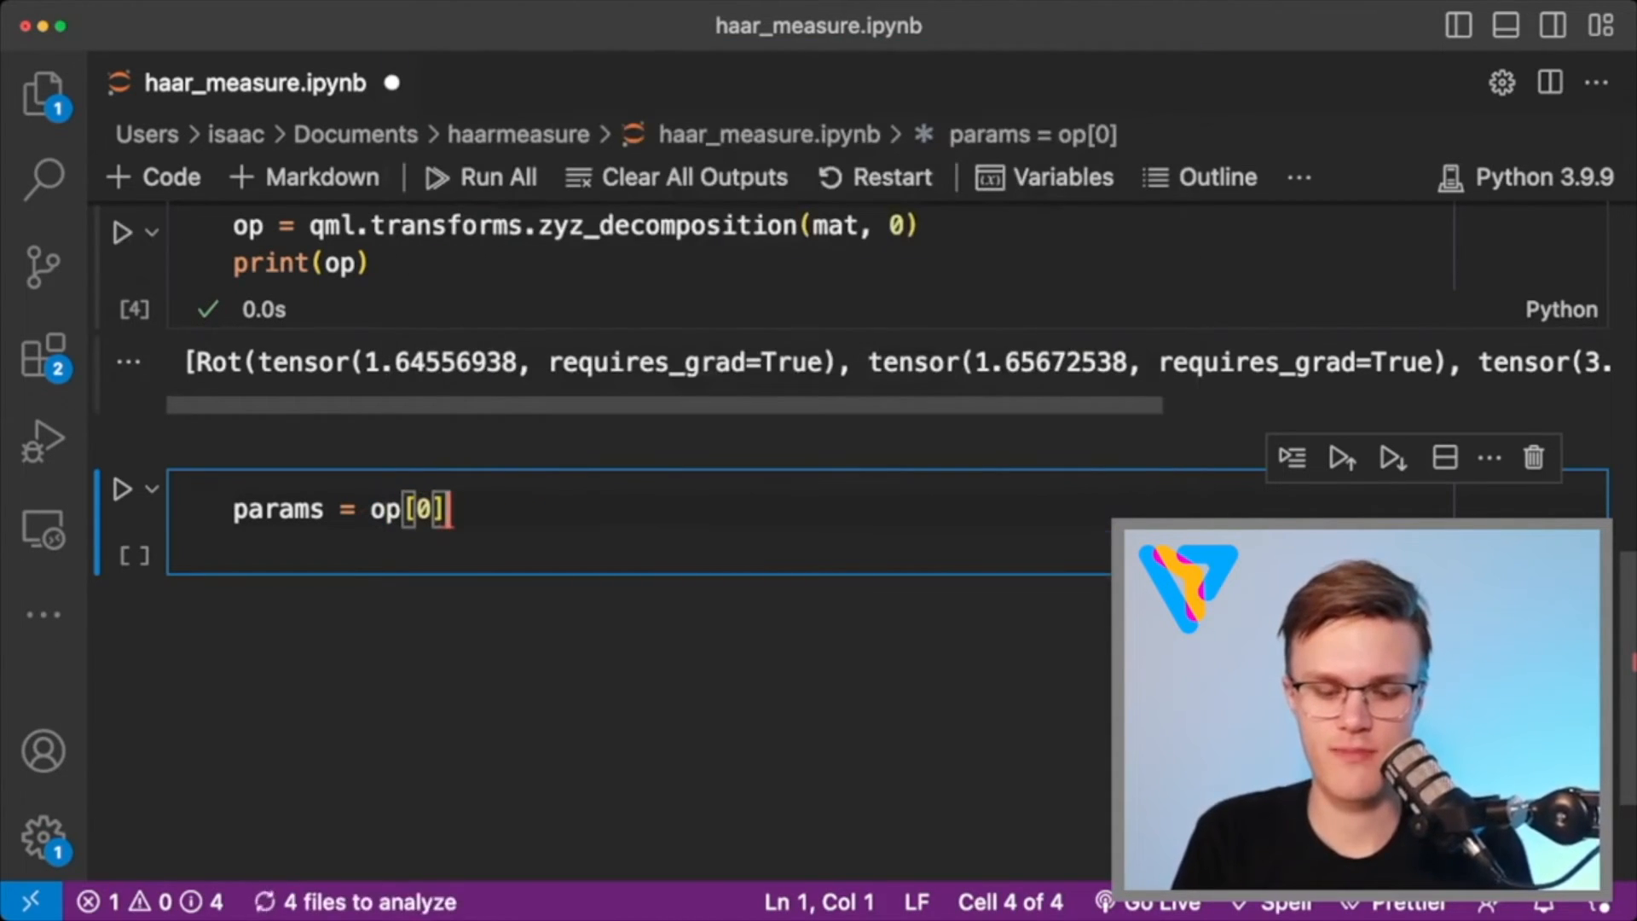
type(".parameters")
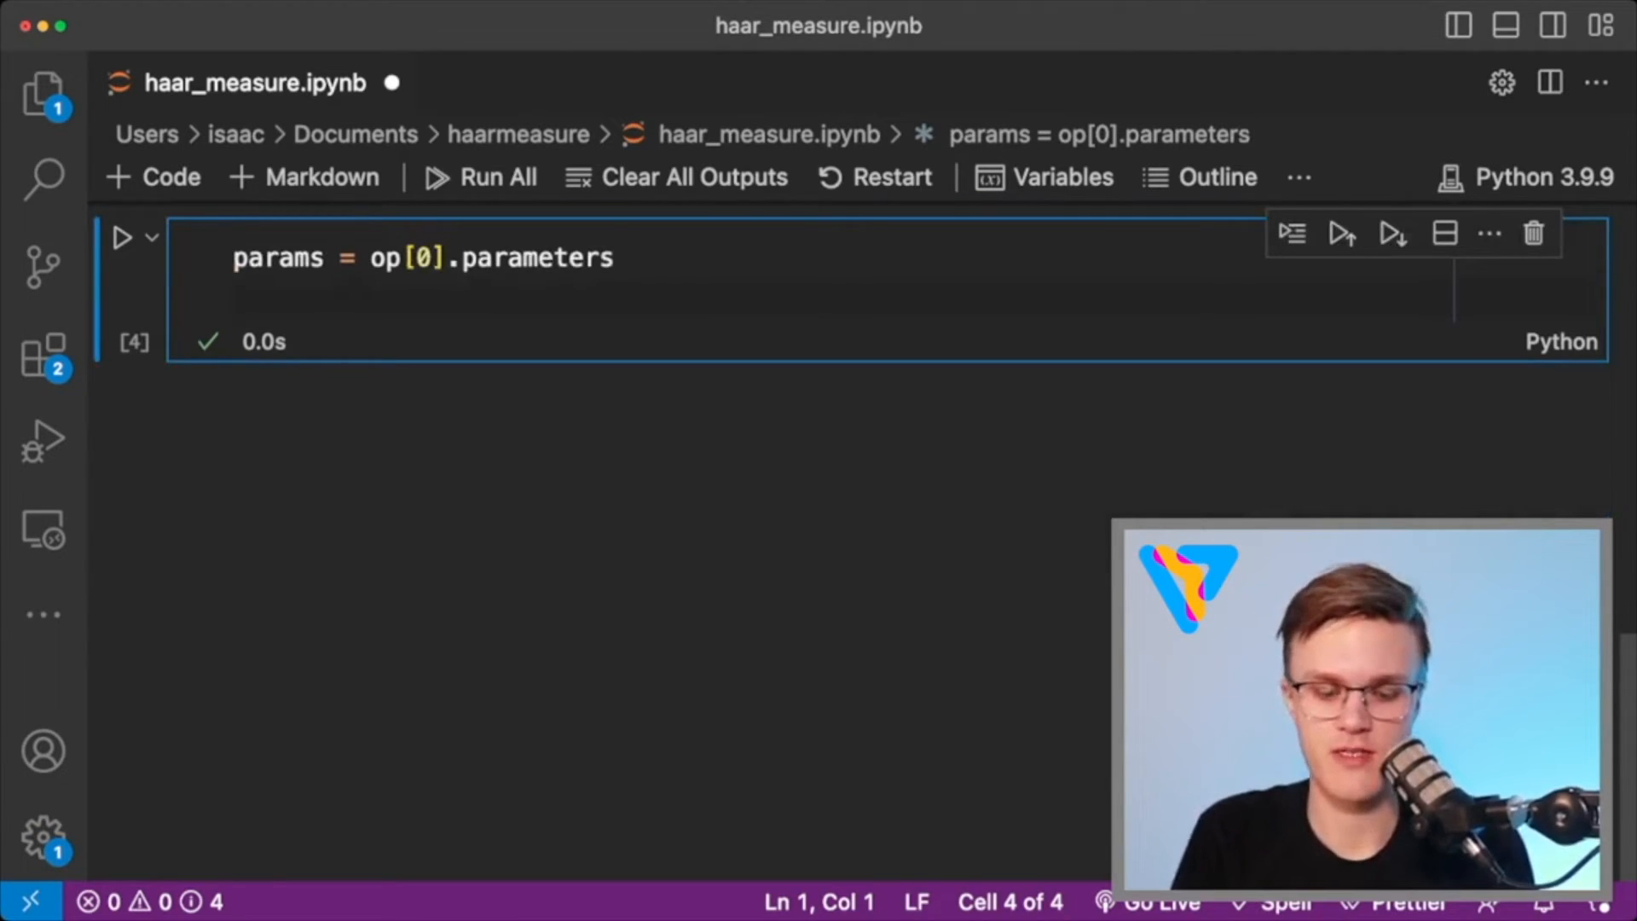
type("params = np.array([params[0], params[1], params[2]], requires_grad=True)")
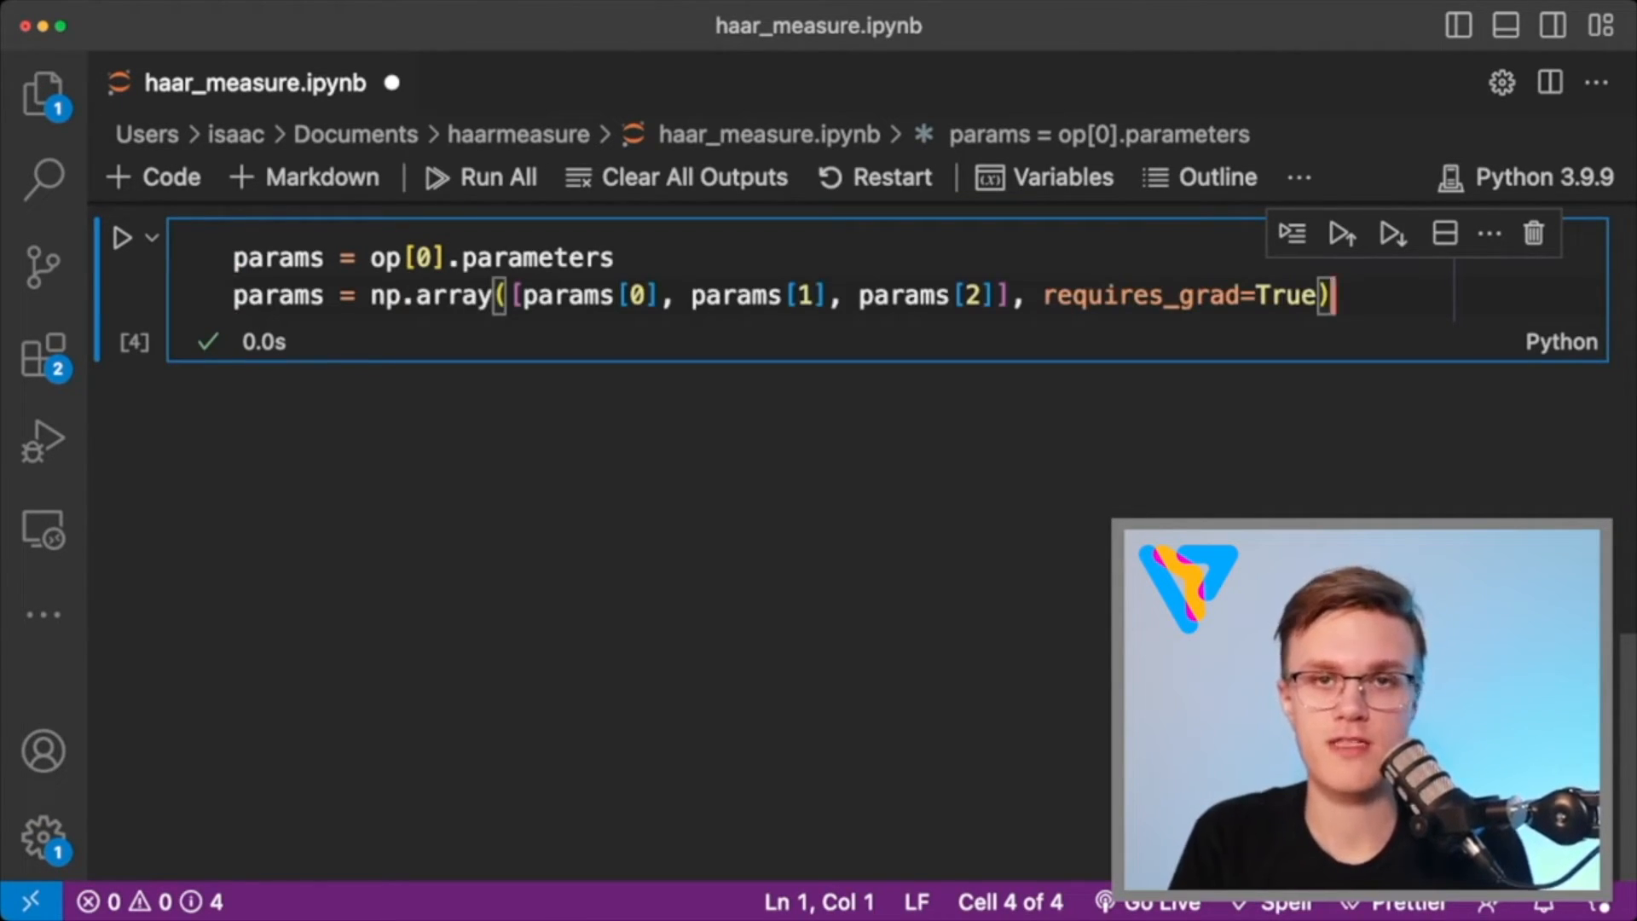